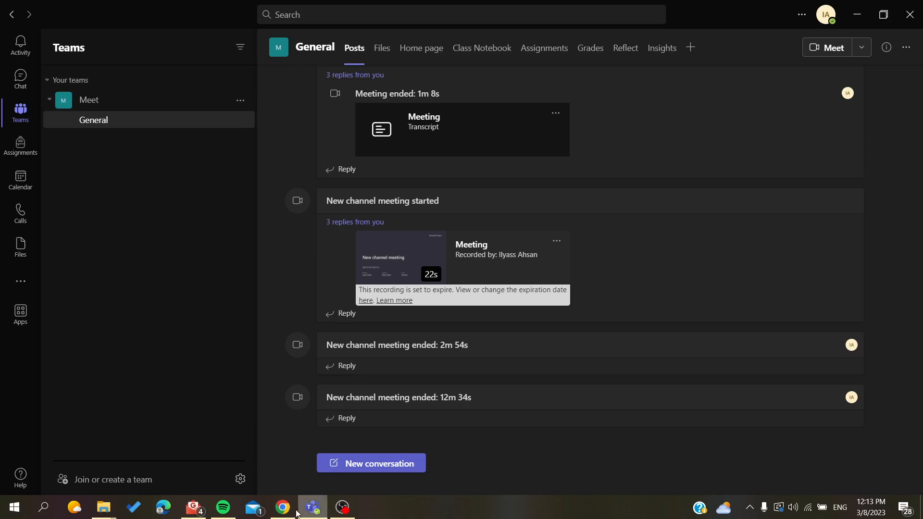
pyautogui.moveTo(283, 507)
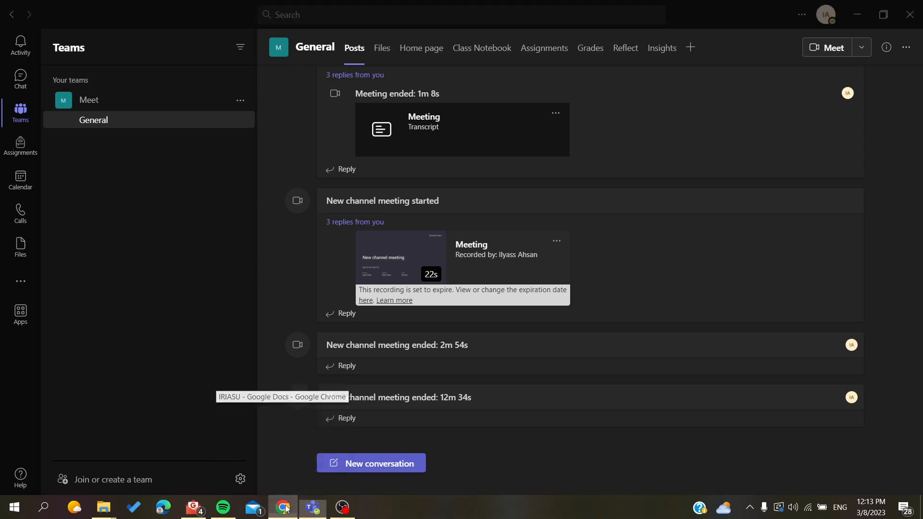
# Bring Chrome forward and scroll the Teams (free) data export support article back to its top.
pyautogui.click(283, 508)
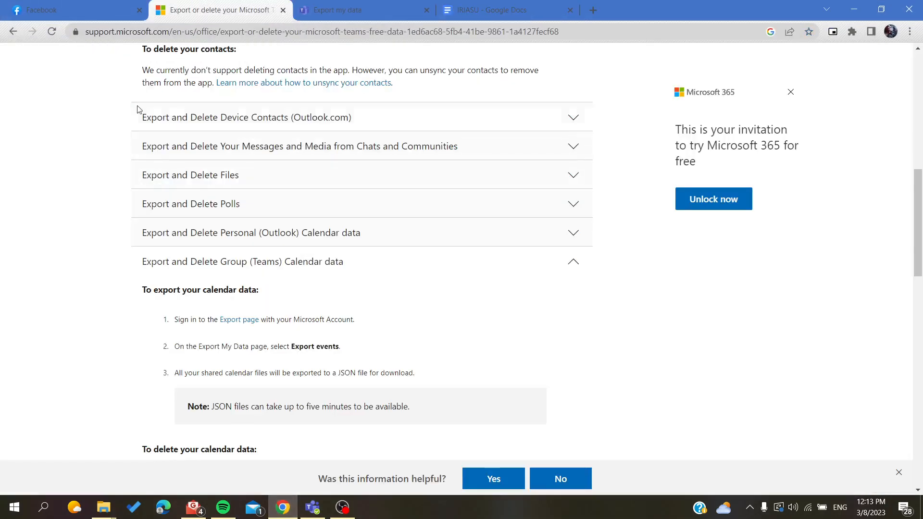
pyautogui.scroll(3)
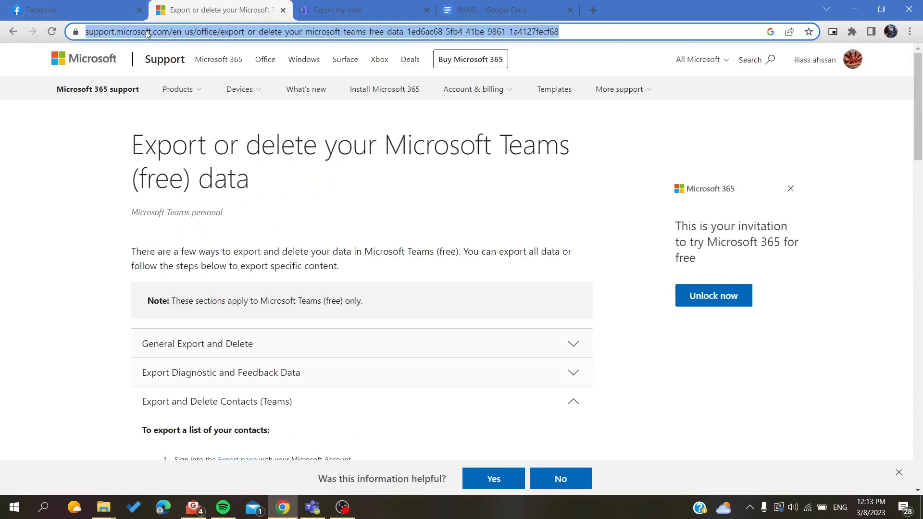
# Search Google for 'export or delete ms teams' and reopen the Microsoft Support article from the results.
pyautogui.write('export or')
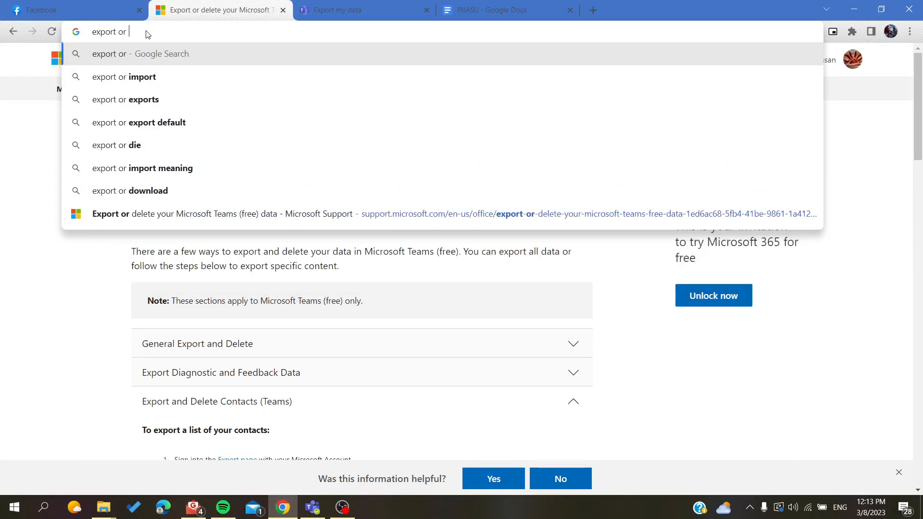
pyautogui.write('delete your teams data')
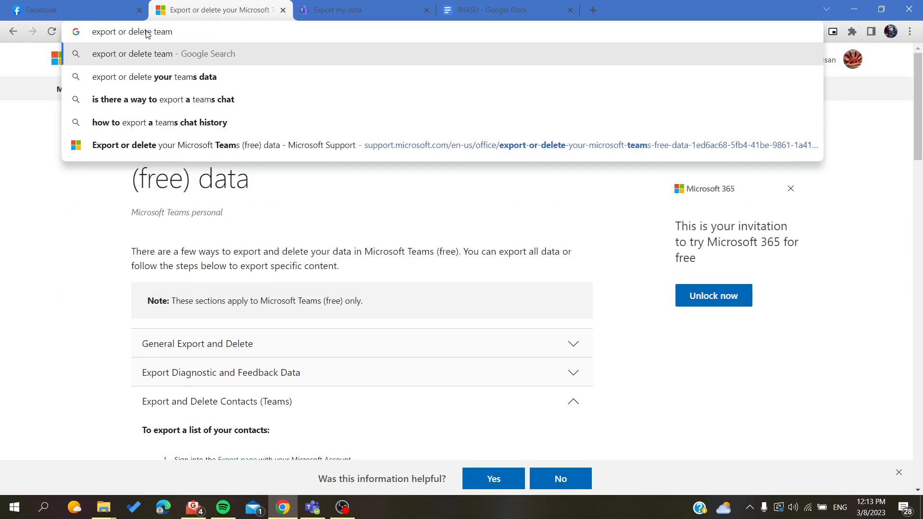
pyautogui.write('ms')
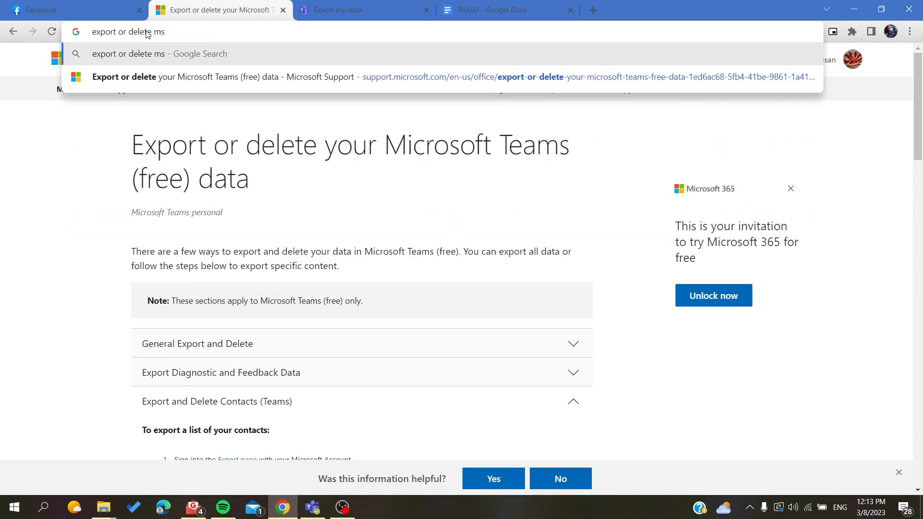
pyautogui.press('Return')
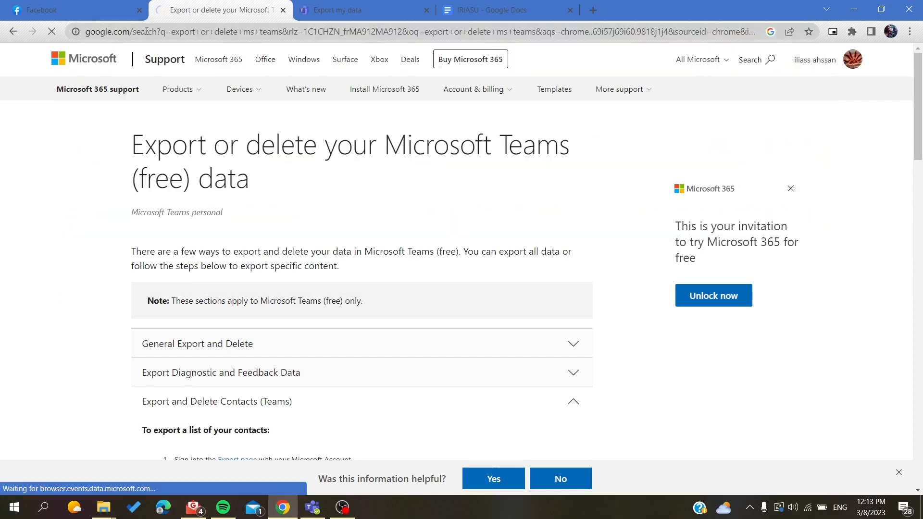
pyautogui.click(13, 31)
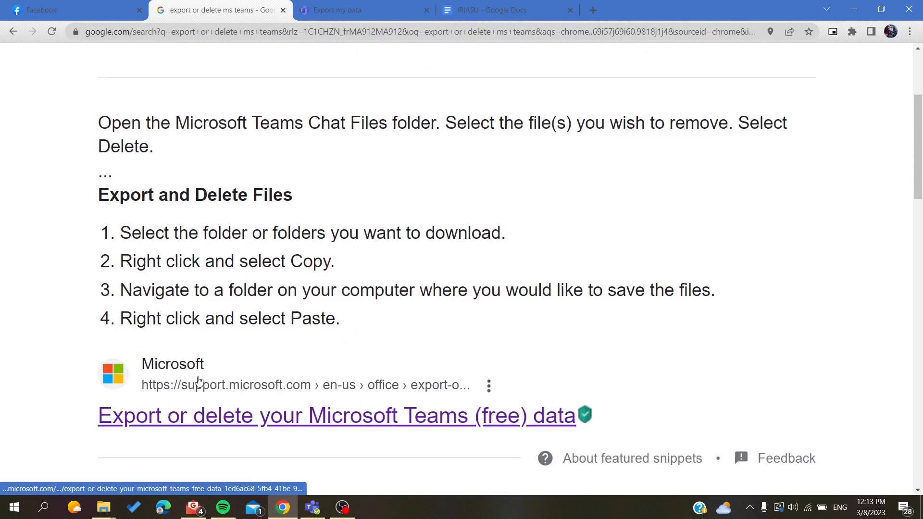
pyautogui.click(336, 415)
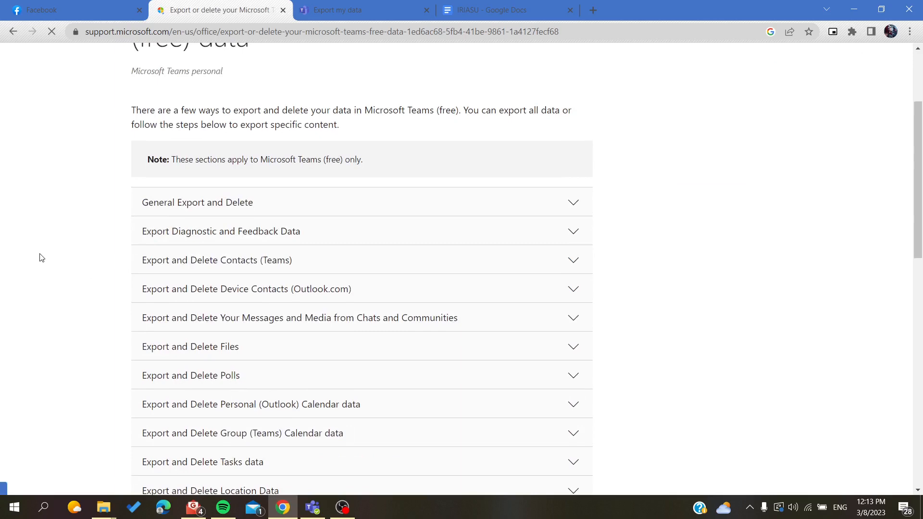
# Expand the 'Export and Delete Contacts (Teams)' instructions in the support article.
pyautogui.scroll(-3)
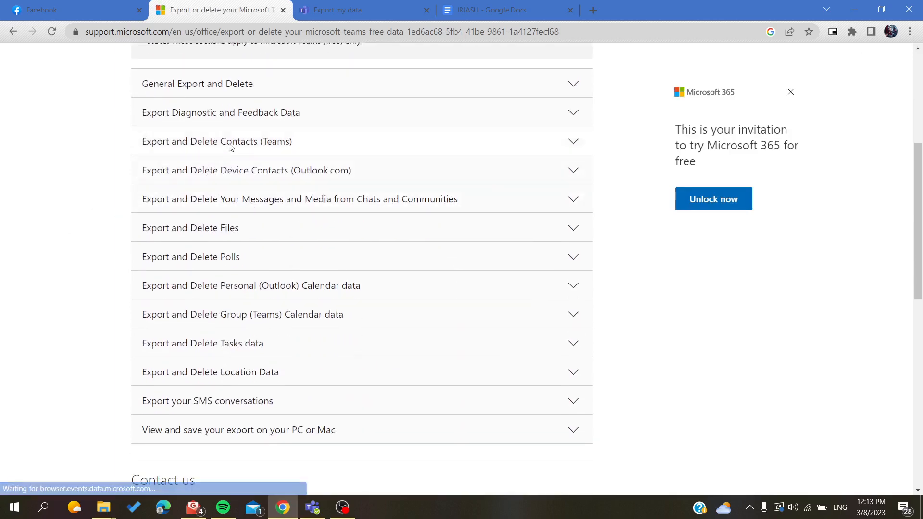
pyautogui.click(217, 141)
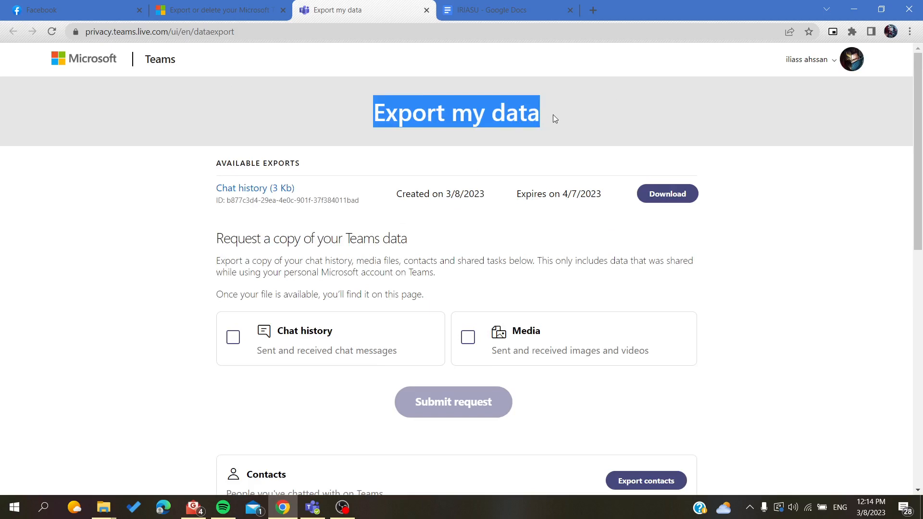
pyautogui.scroll(-3)
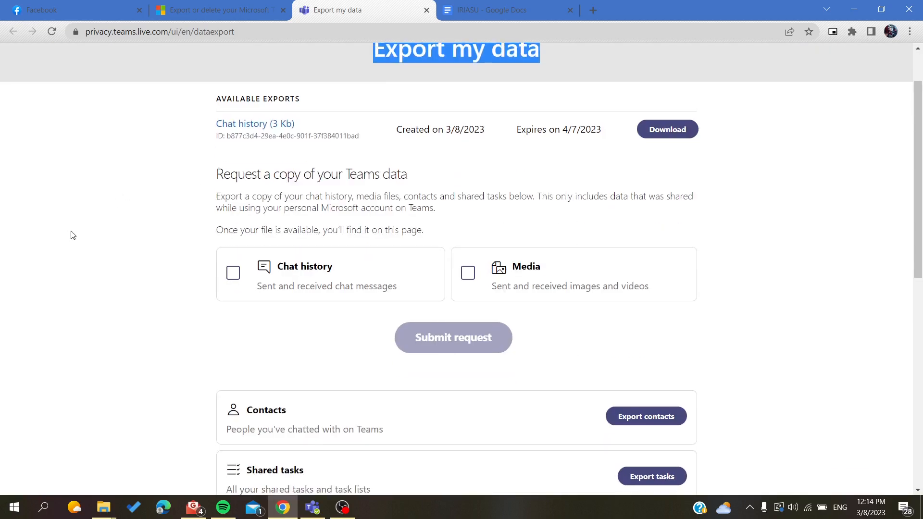
pyautogui.click(70, 236)
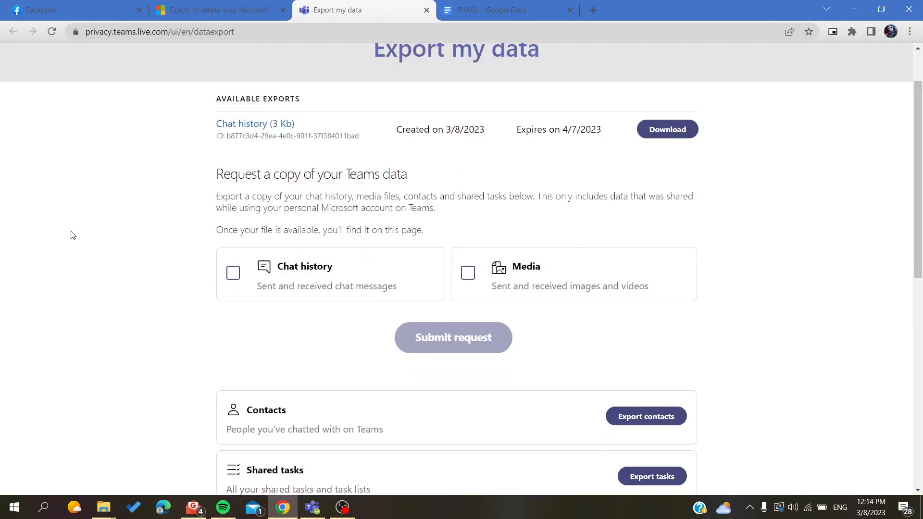
pyautogui.scroll(-3)
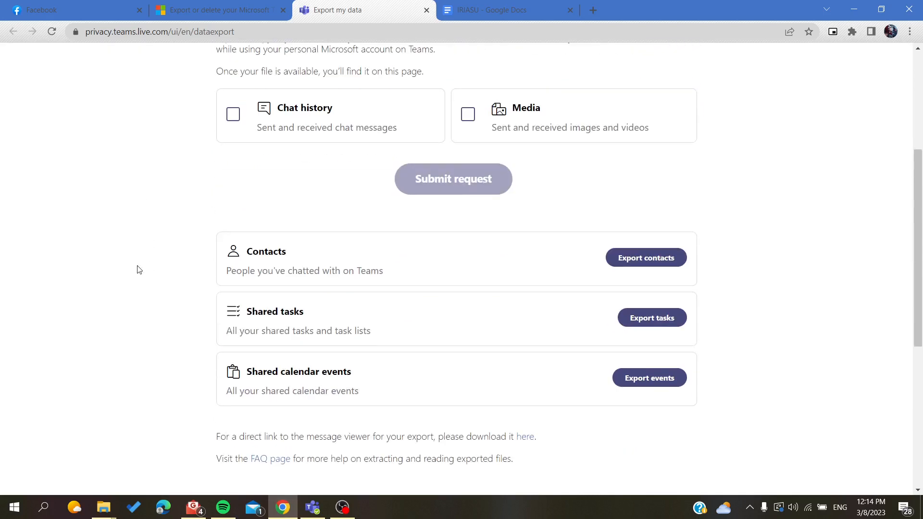
pyautogui.moveTo(274, 260)
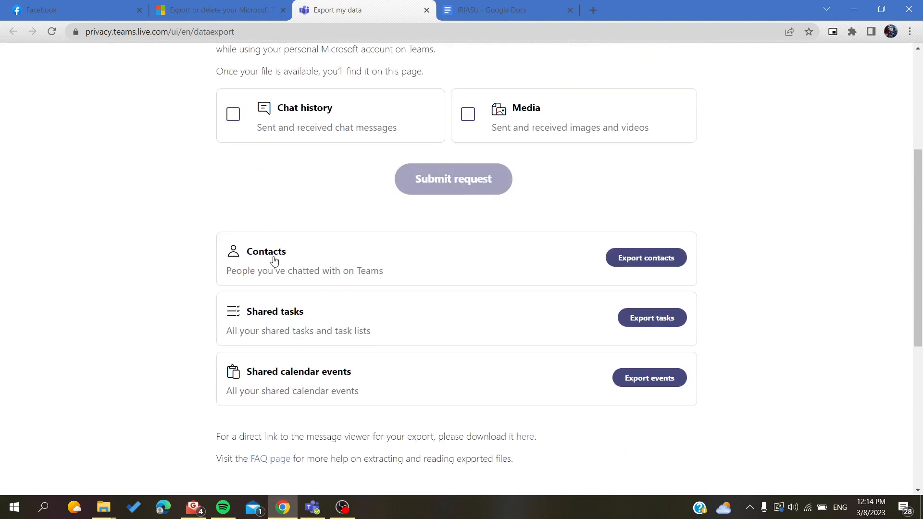
pyautogui.moveTo(646, 258)
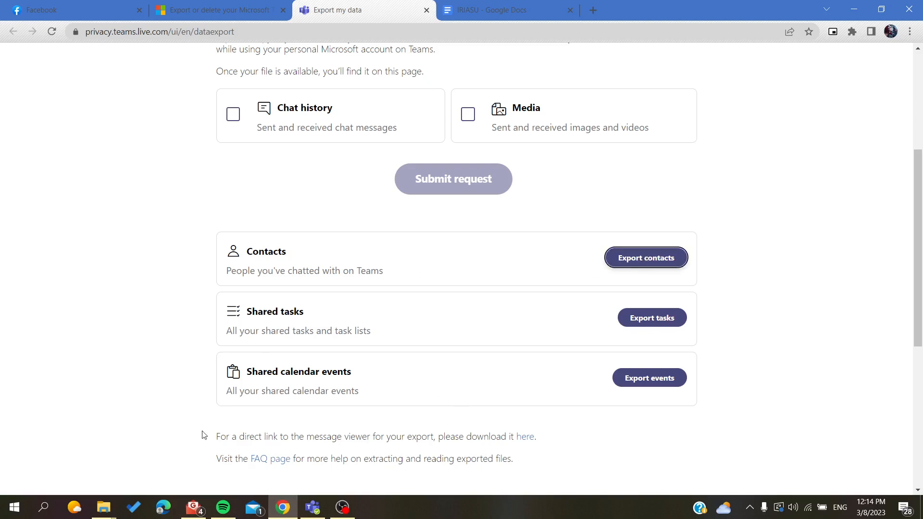
# Download the Teams contacts as contacts (2).csv and return to the Teams desktop app.
pyautogui.click(646, 258)
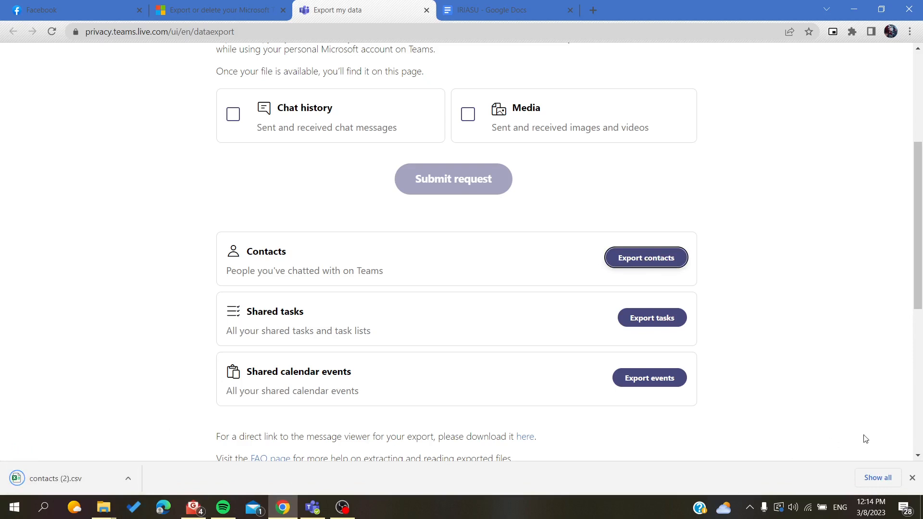
pyautogui.moveTo(37, 495)
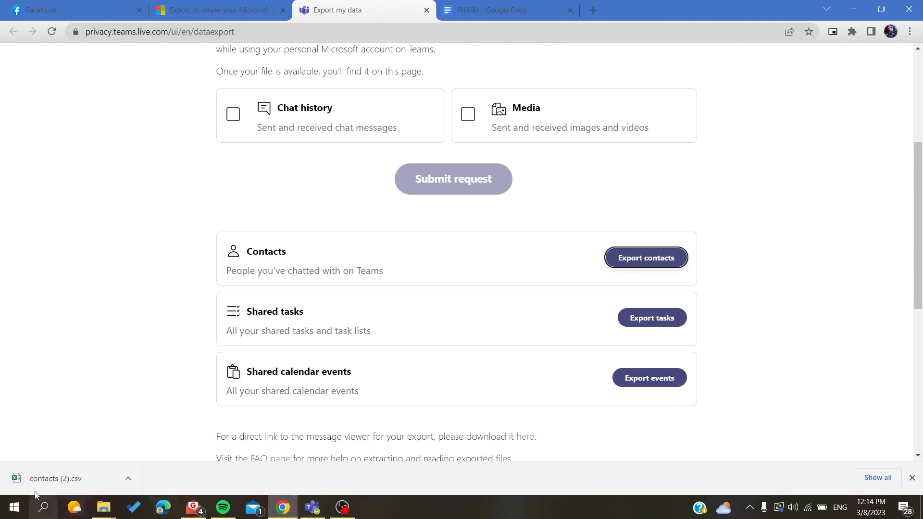
pyautogui.moveTo(334, 457)
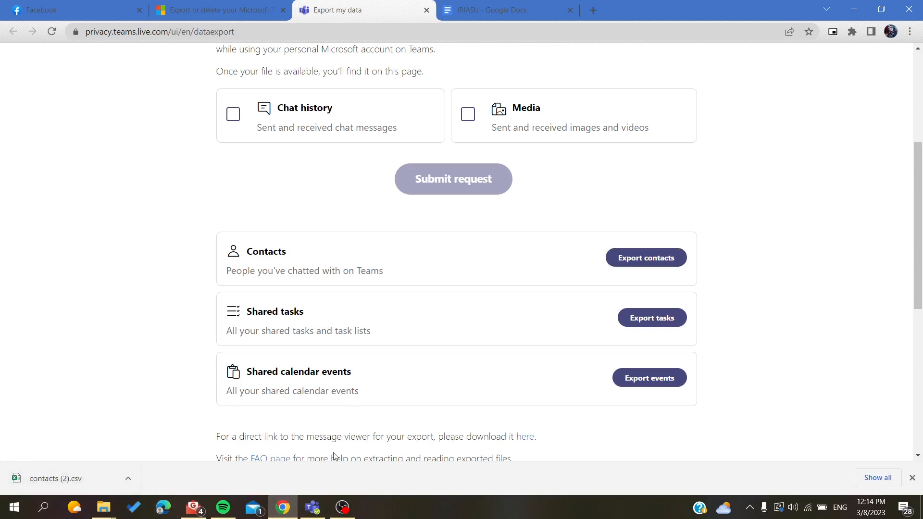
pyautogui.click(913, 477)
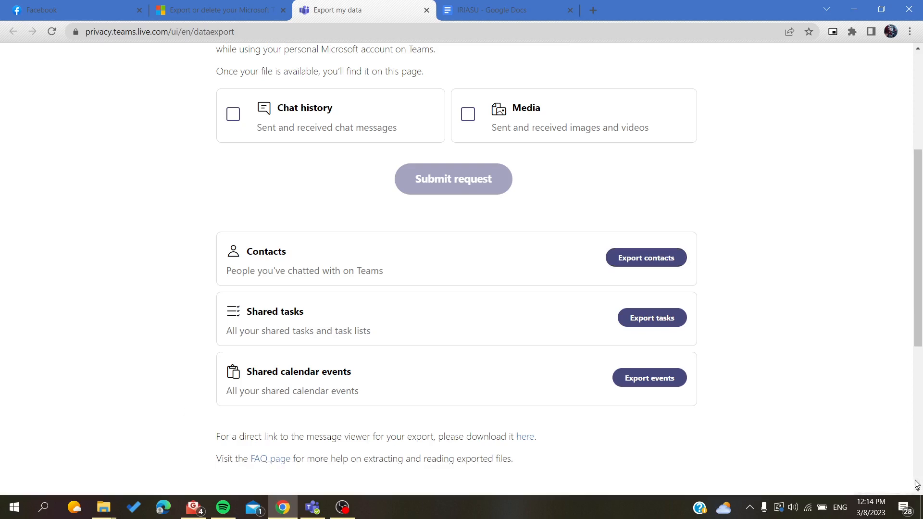
pyautogui.scroll(3)
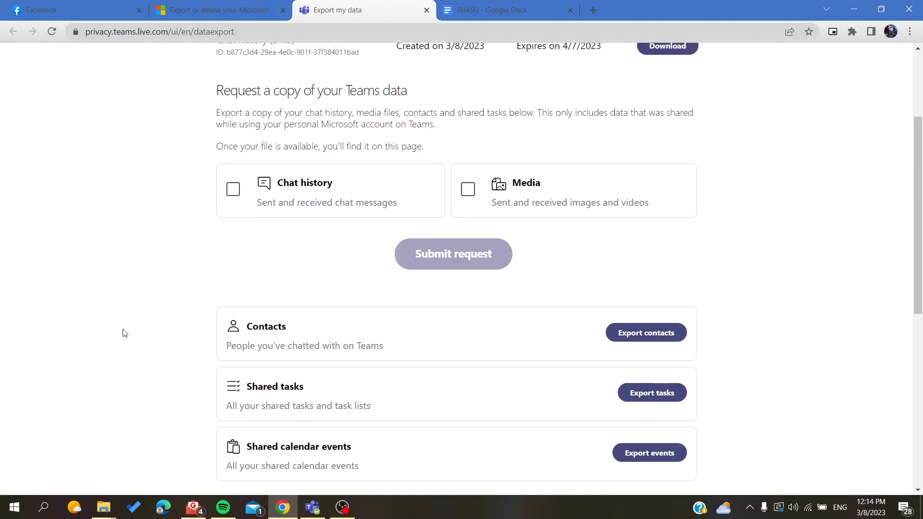
pyautogui.click(312, 506)
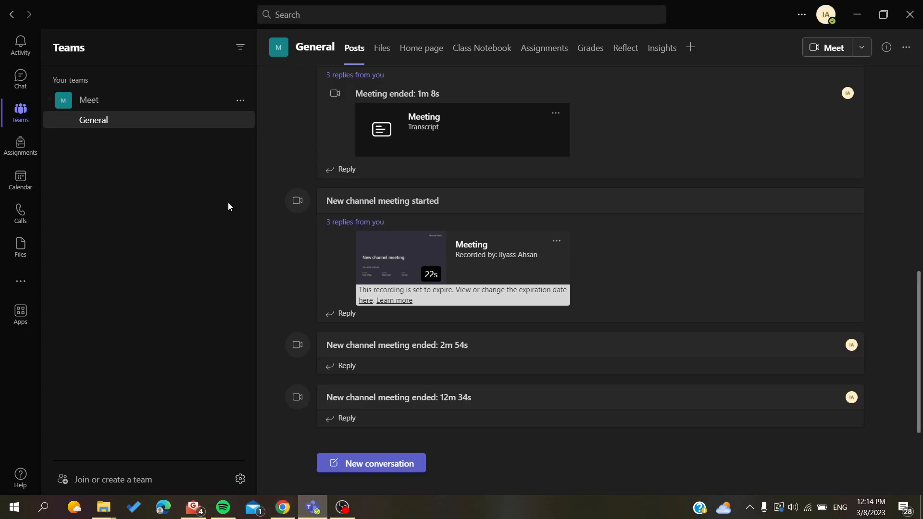
pyautogui.moveTo(283, 507)
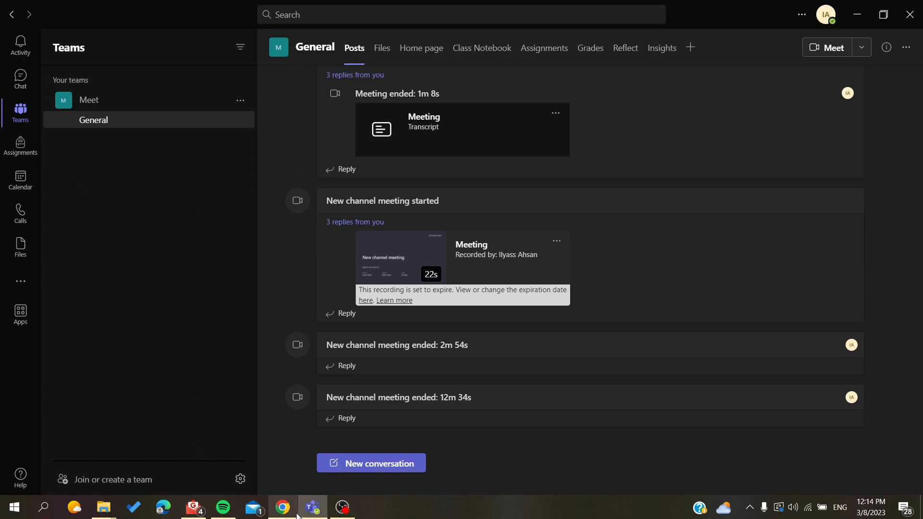
pyautogui.click(282, 507)
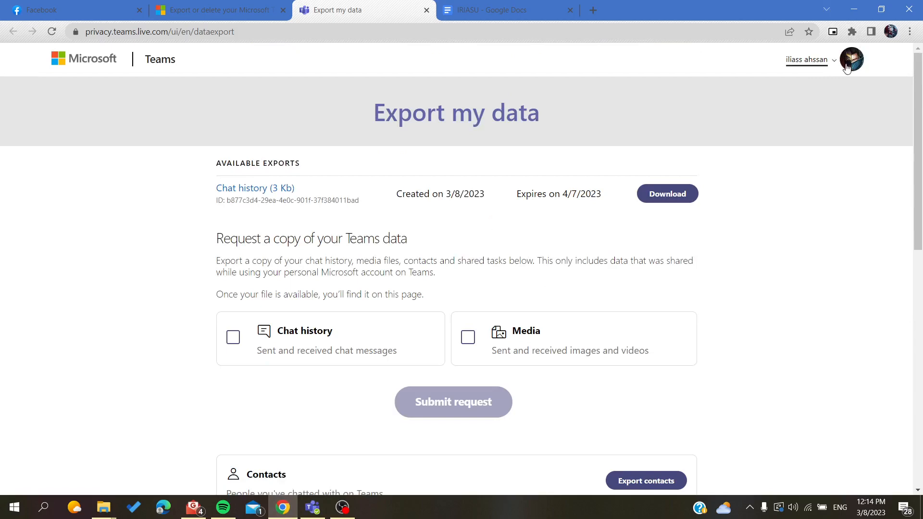
pyautogui.moveTo(799, 226)
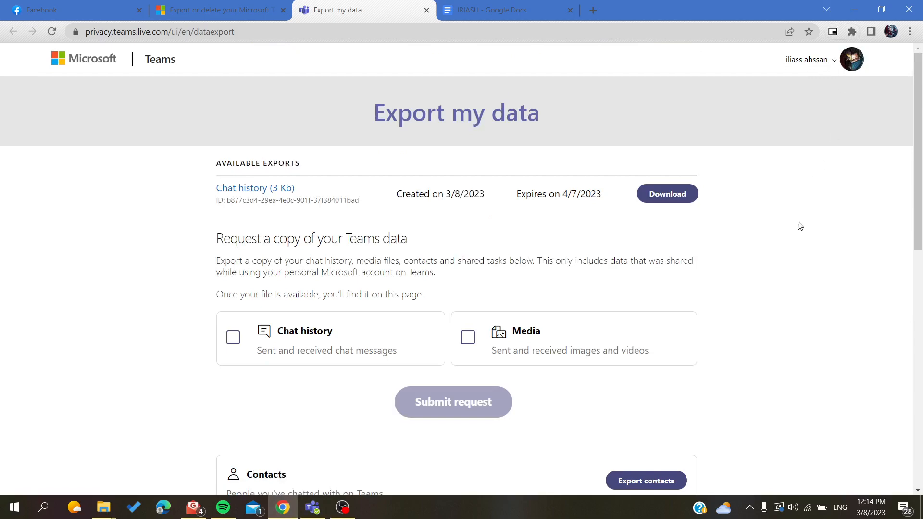
pyautogui.scroll(-3)
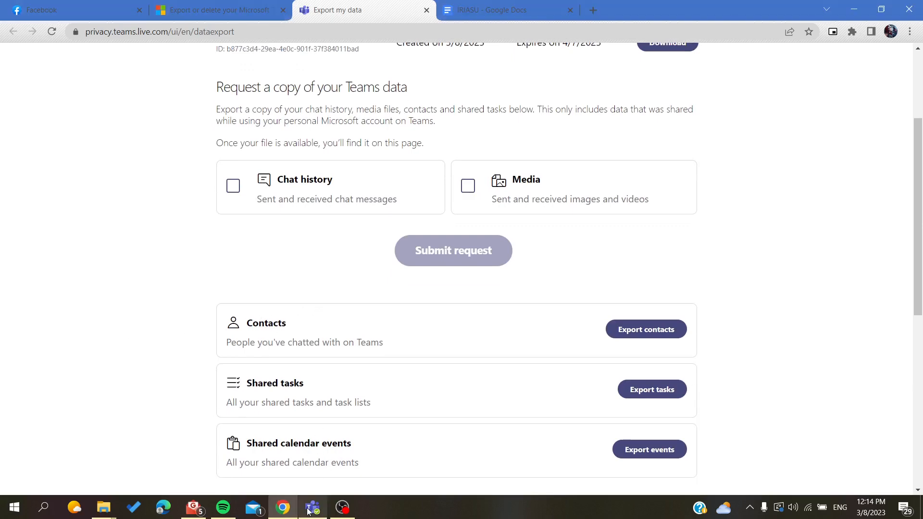
pyautogui.click(312, 507)
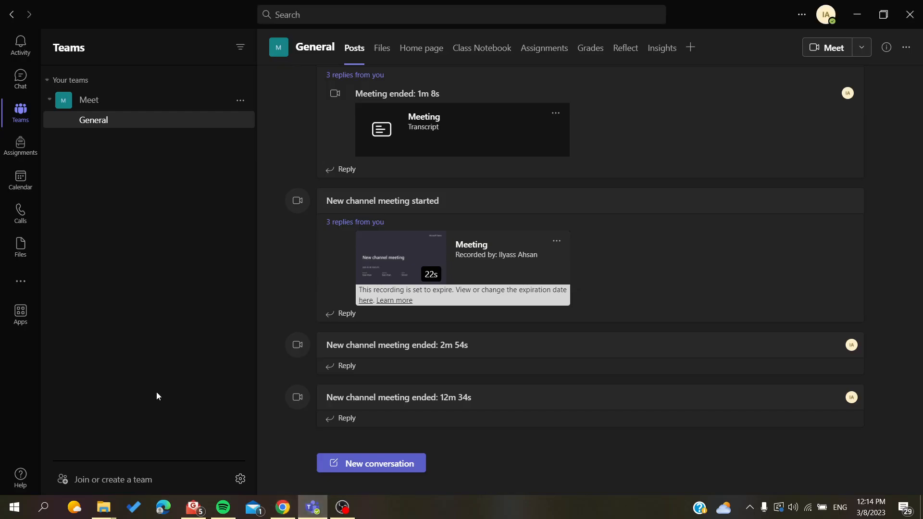